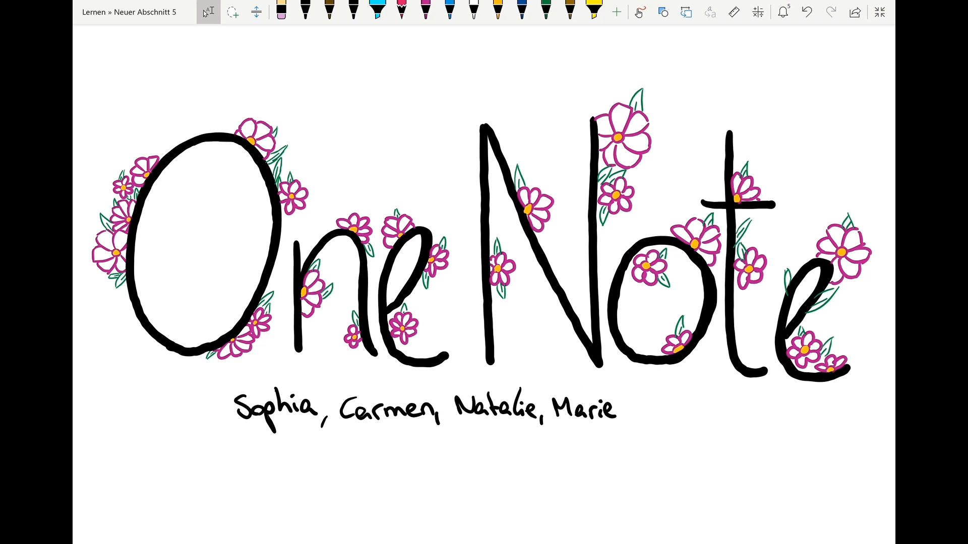
# Leave the 17th Assignment page for another WS2019 class notebook that has no sections yet
pyautogui.click(171, 410)
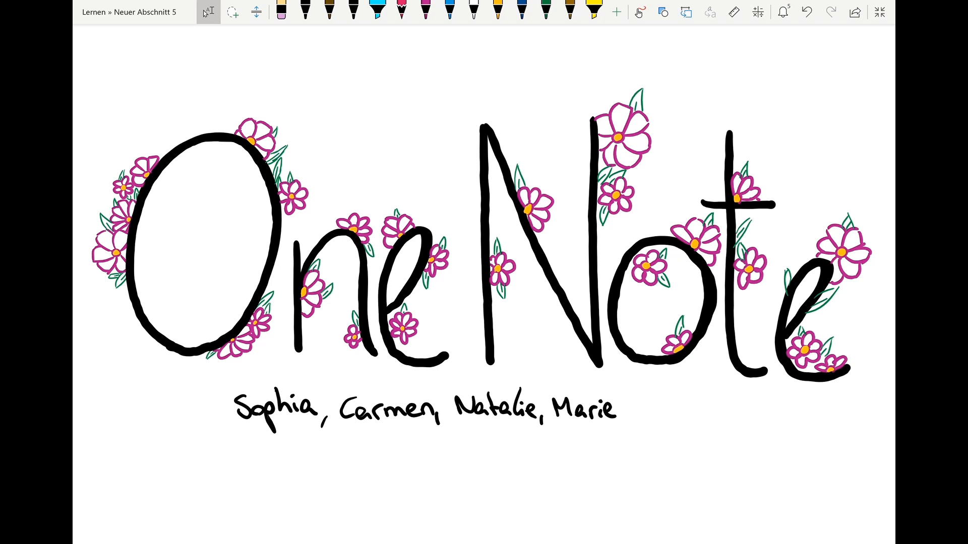
pyautogui.click(171, 410)
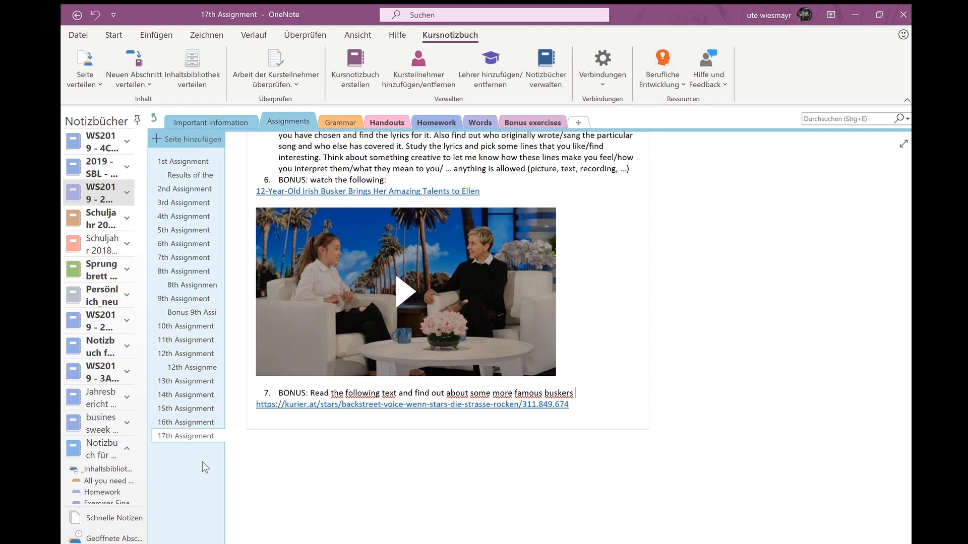
pyautogui.moveTo(190, 398)
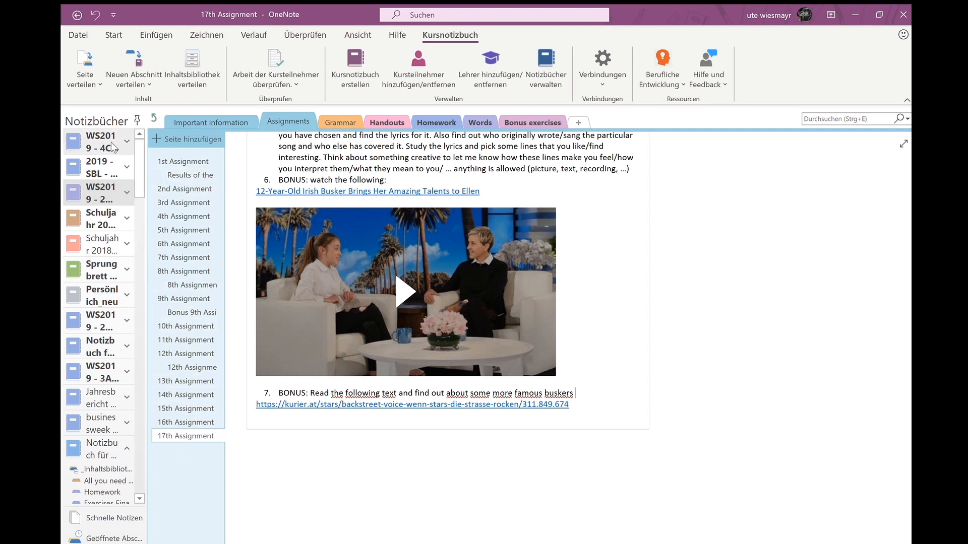
pyautogui.click(98, 141)
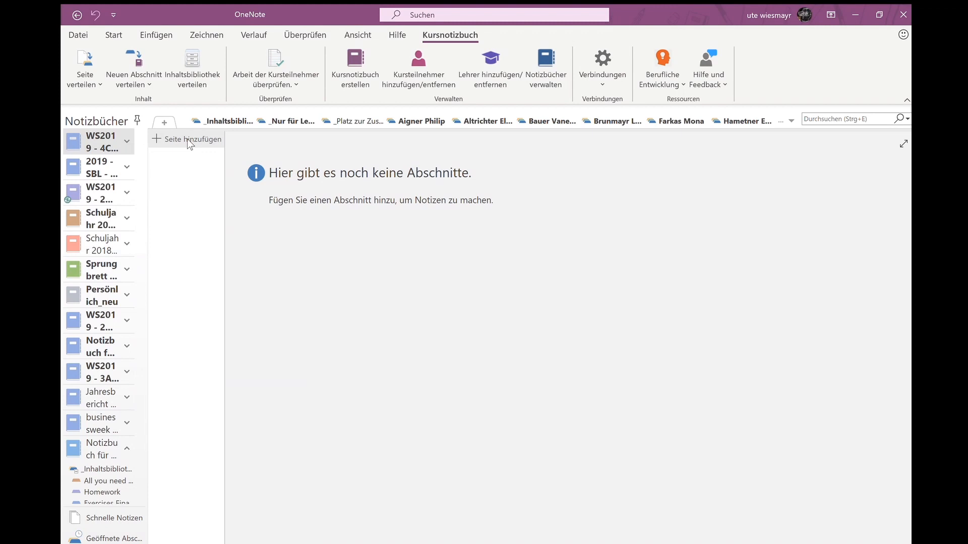
pyautogui.moveTo(195, 192)
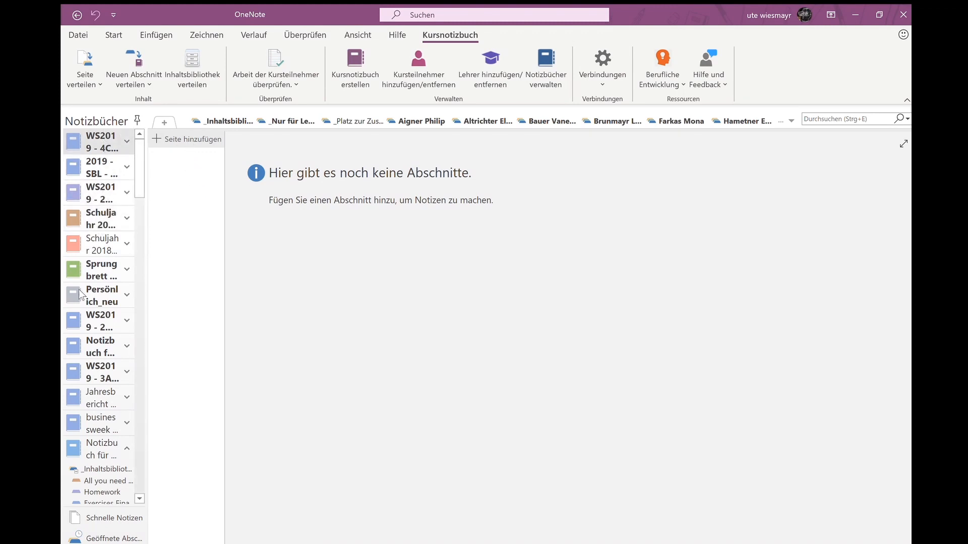
pyautogui.moveTo(99, 448)
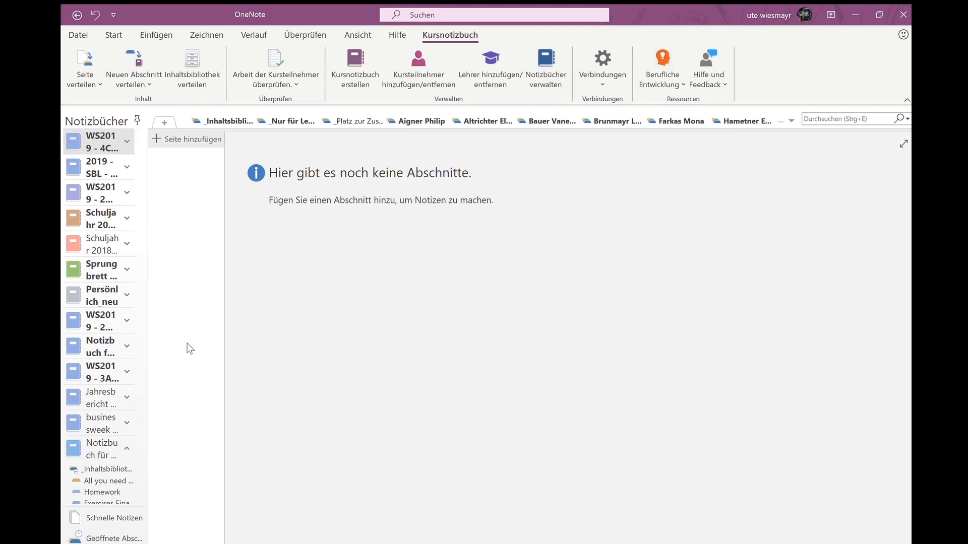
pyautogui.moveTo(419, 68)
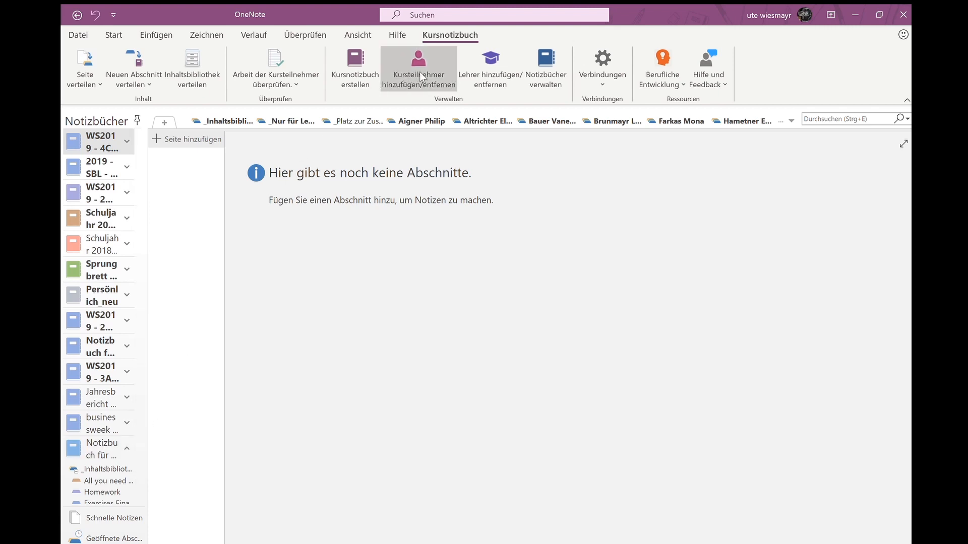
pyautogui.moveTo(414, 63)
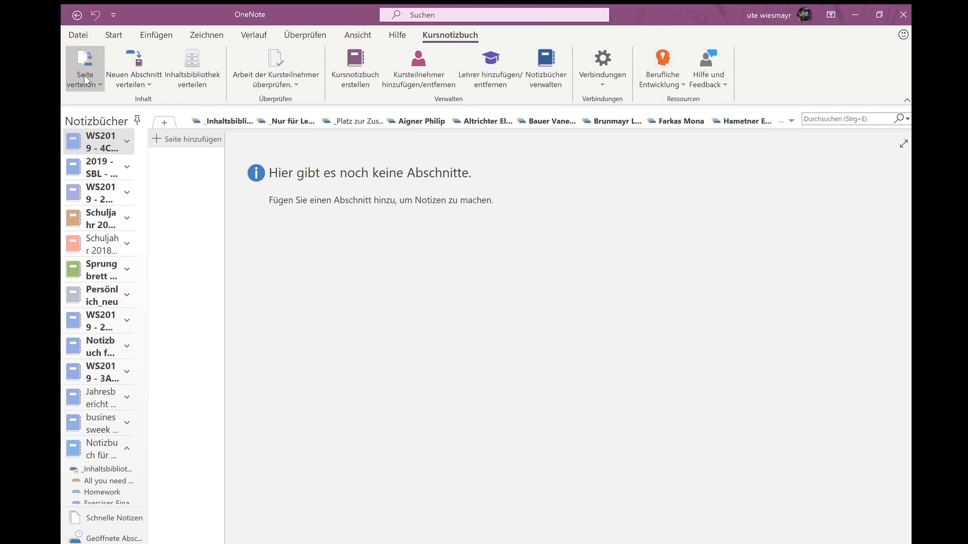
pyautogui.moveTo(417, 121)
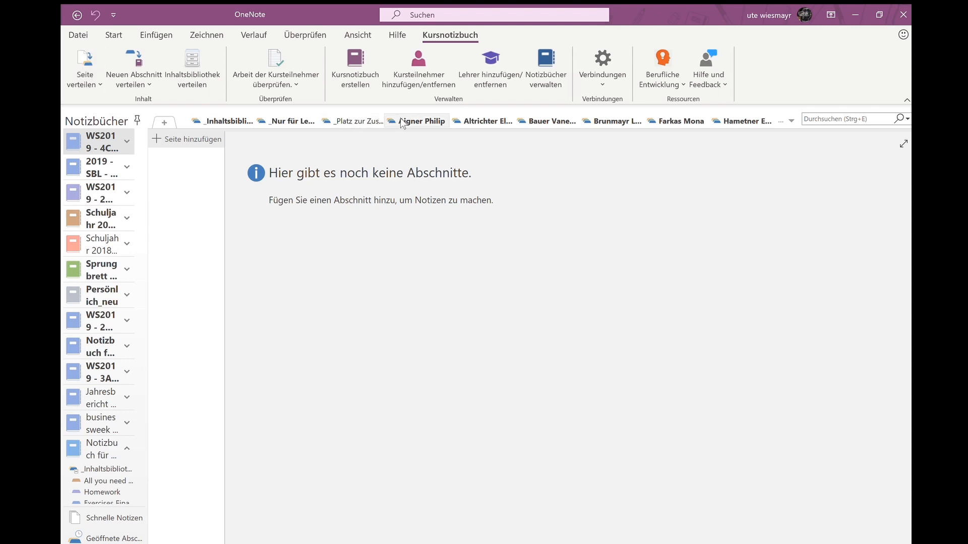
pyautogui.click(420, 121)
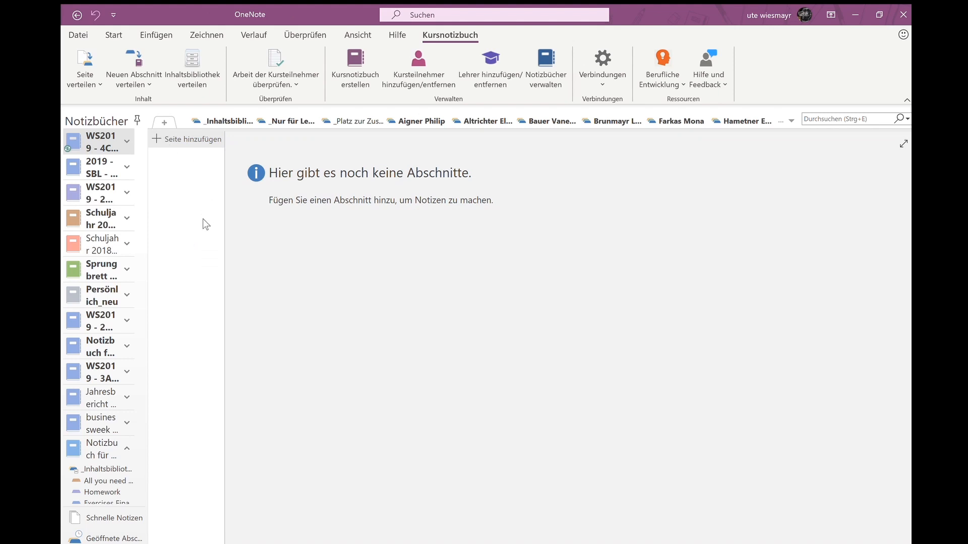
pyautogui.moveTo(286, 149)
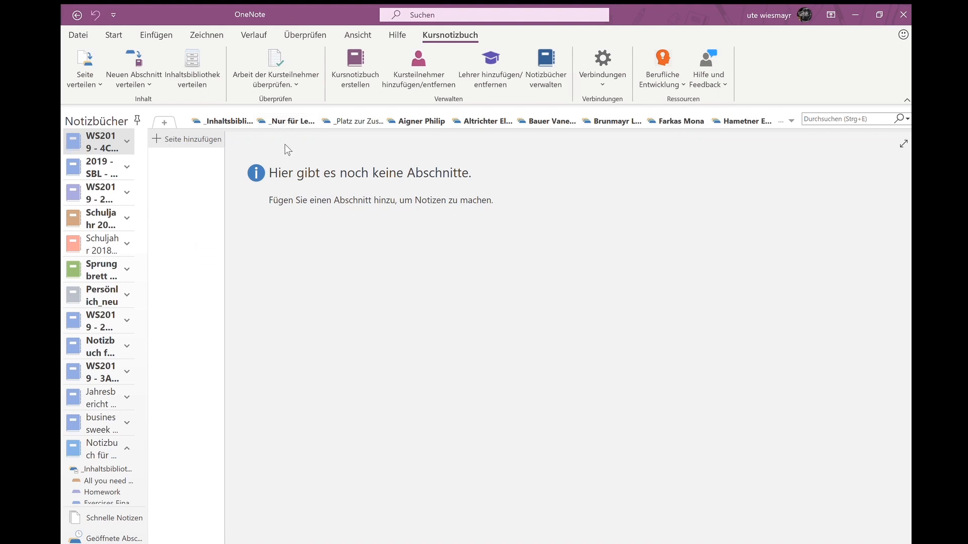
pyautogui.moveTo(286, 120)
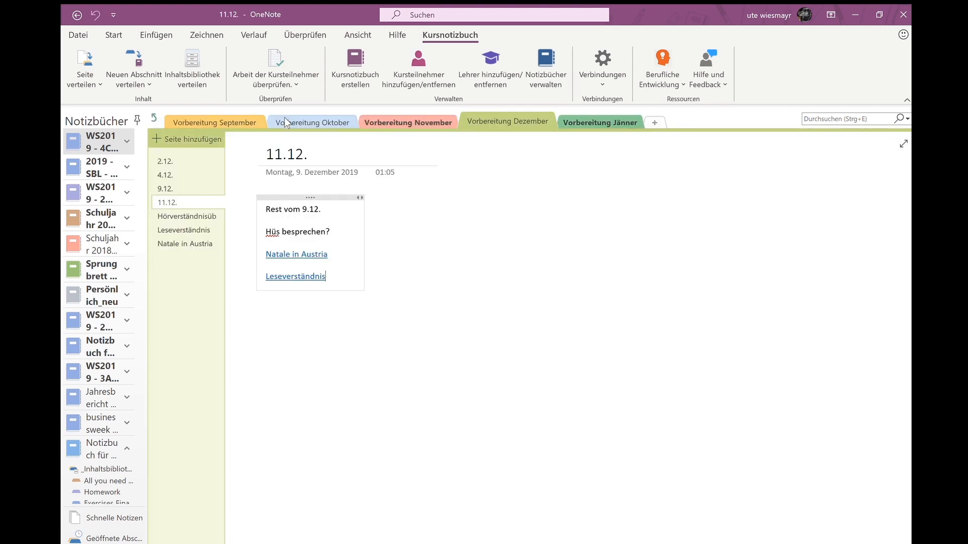
pyautogui.moveTo(217, 274)
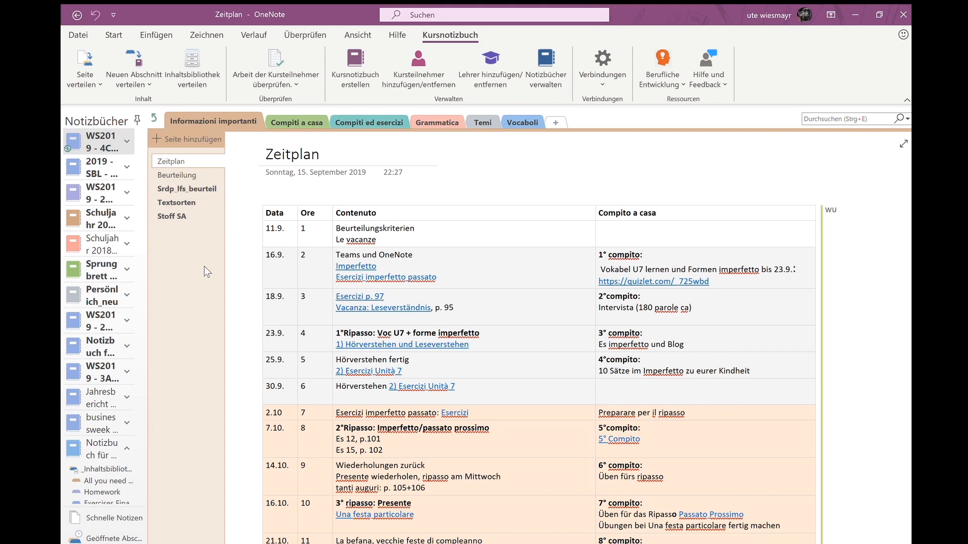
pyautogui.moveTo(162, 266)
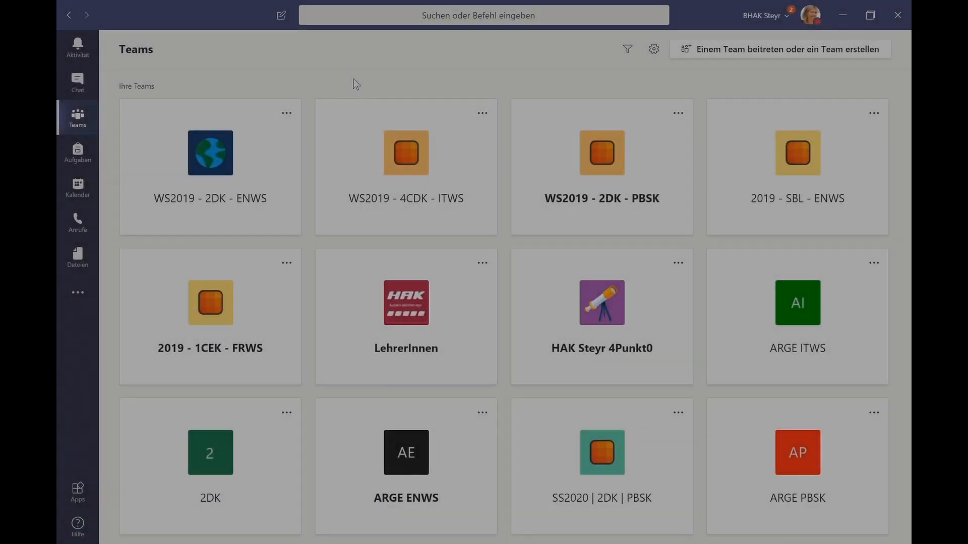
pyautogui.moveTo(426, 80)
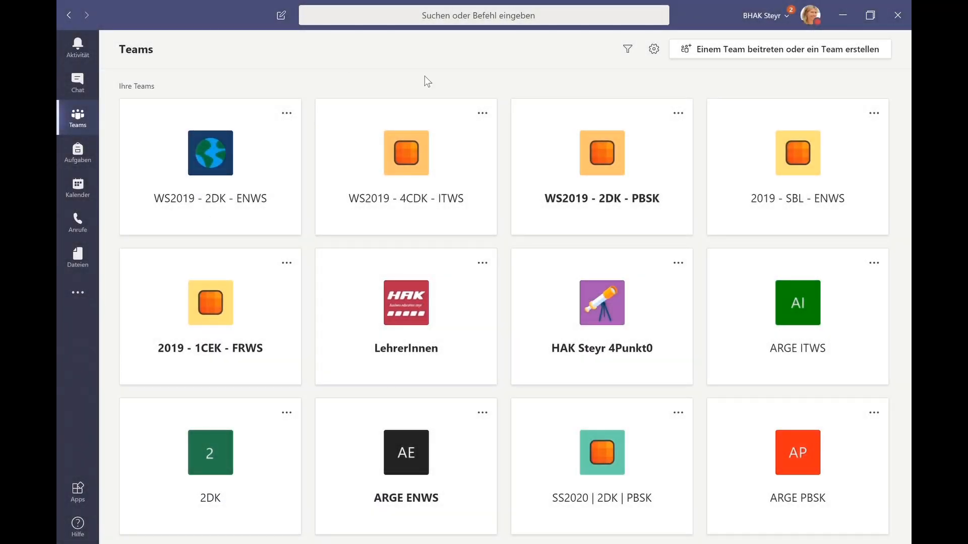
pyautogui.moveTo(419, 170)
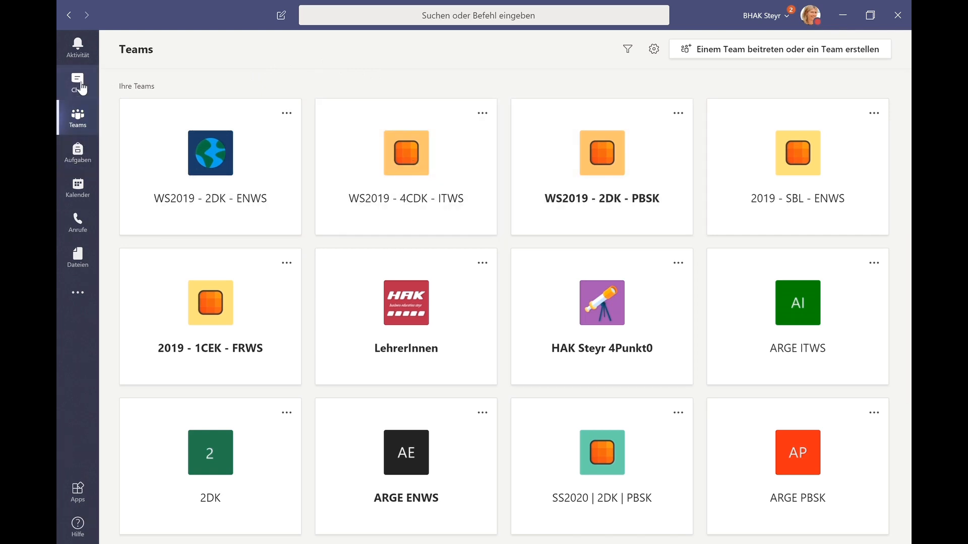
# View a recent one-to-one chat's latest messages, then go to Aufgaben
pyautogui.click(77, 82)
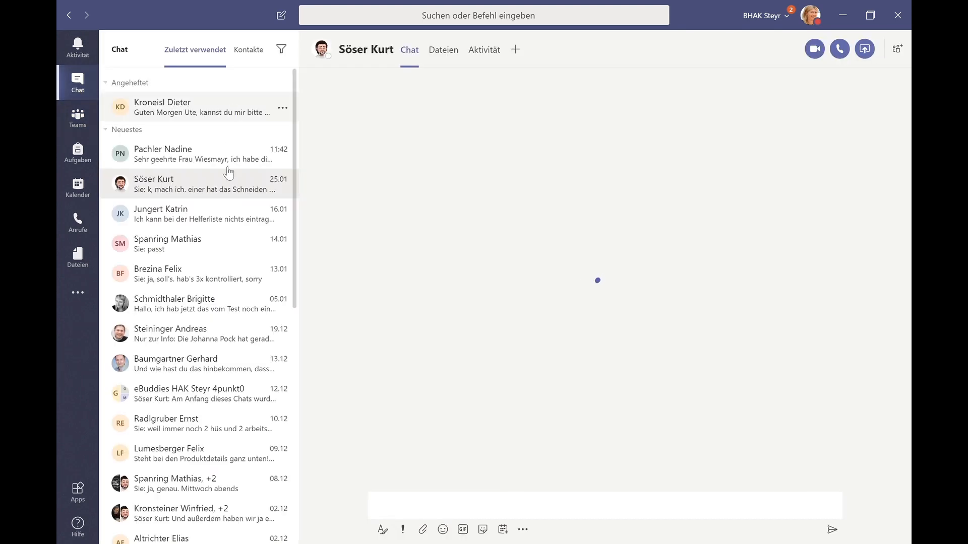
pyautogui.click(185, 183)
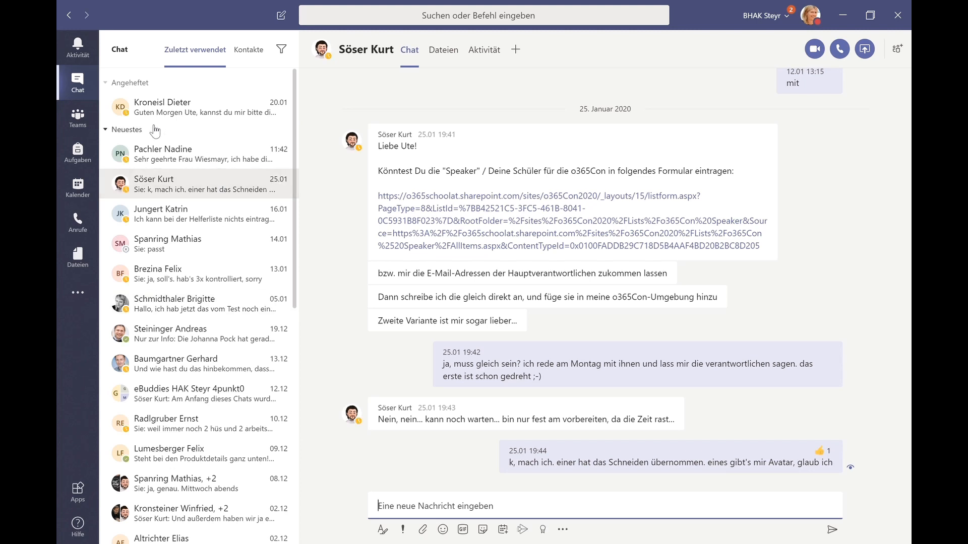
pyautogui.click(77, 153)
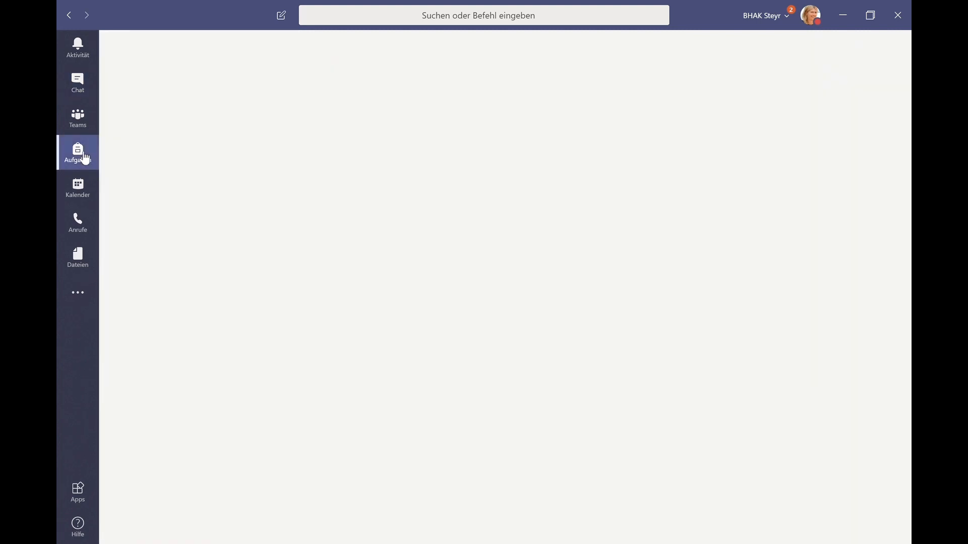
# Load the Bevorstehend assignments list of six tasks, then switch to Kalender
pyautogui.click(78, 152)
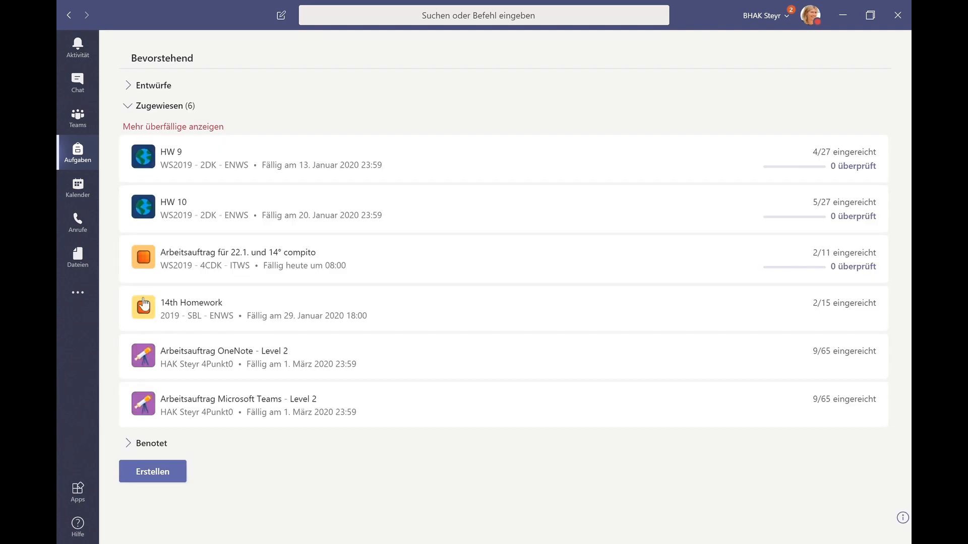
pyautogui.moveTo(77, 187)
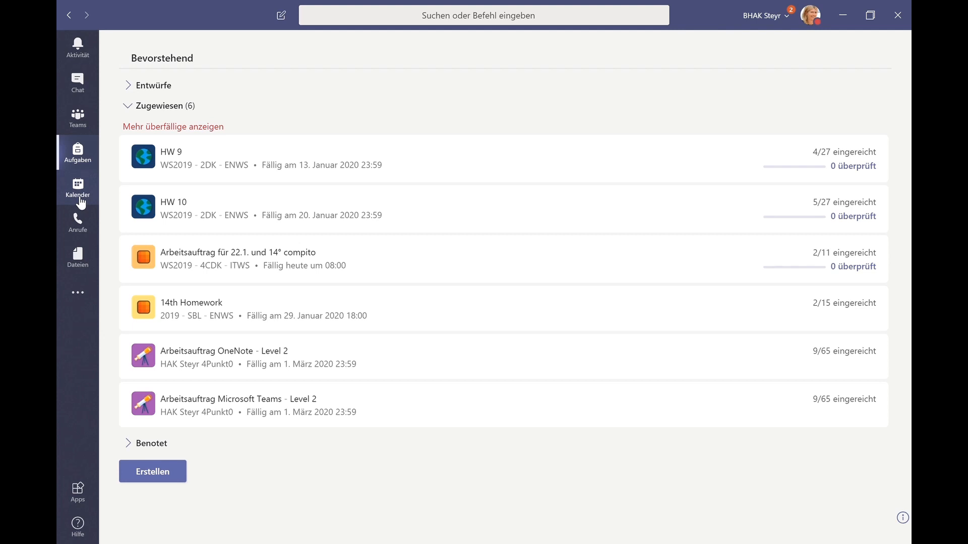
pyautogui.click(77, 187)
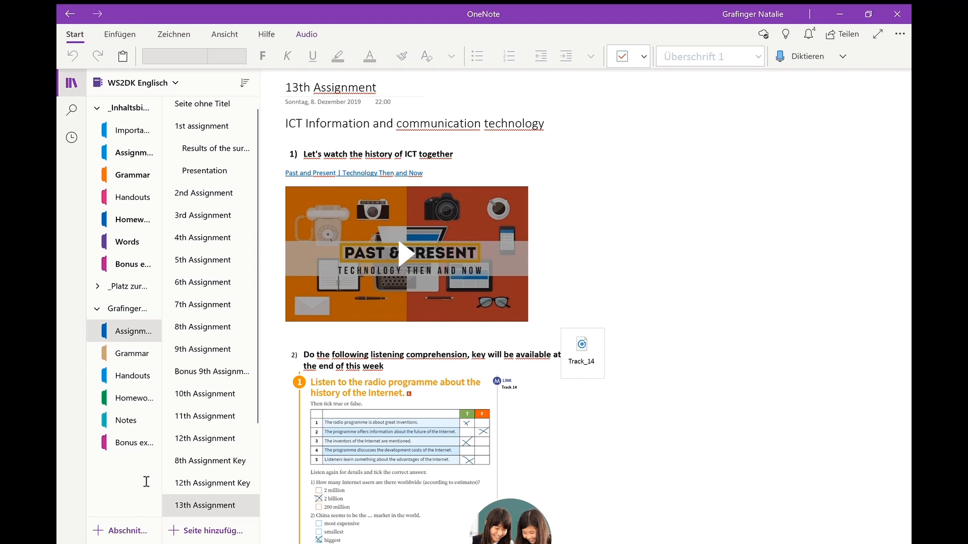
pyautogui.moveTo(233, 505)
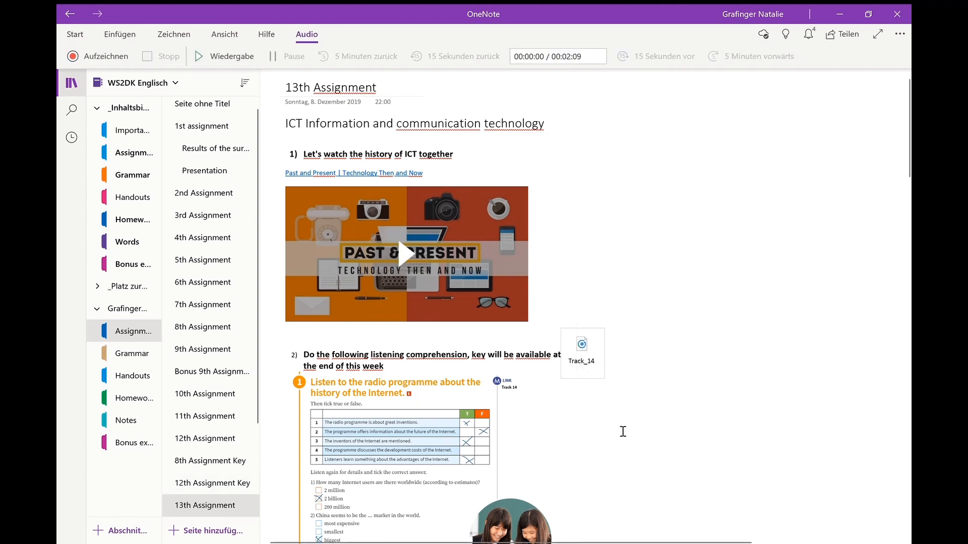
# Scroll through the WS2DK Englisch 13th Assignment exercises and bring up the notebook list
pyautogui.scroll(-3)
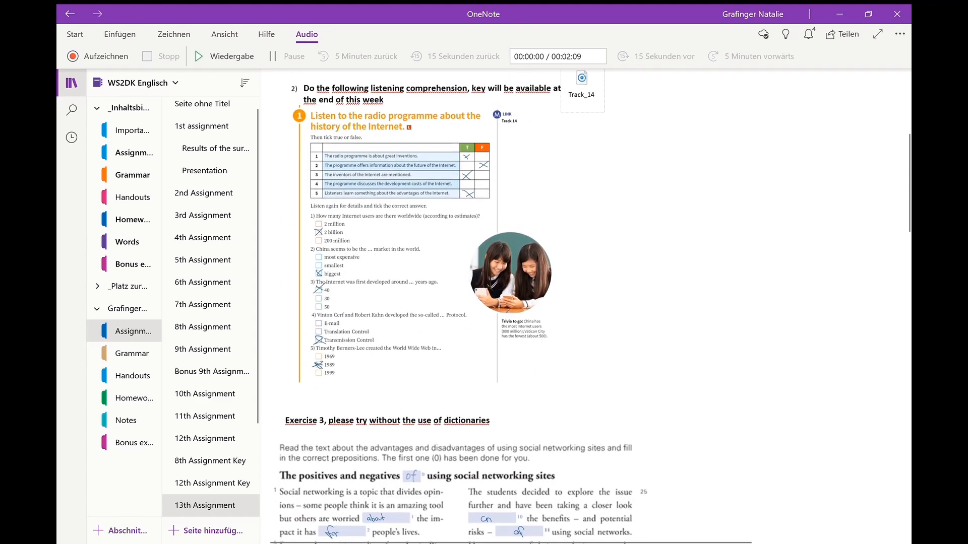
pyautogui.scroll(-3)
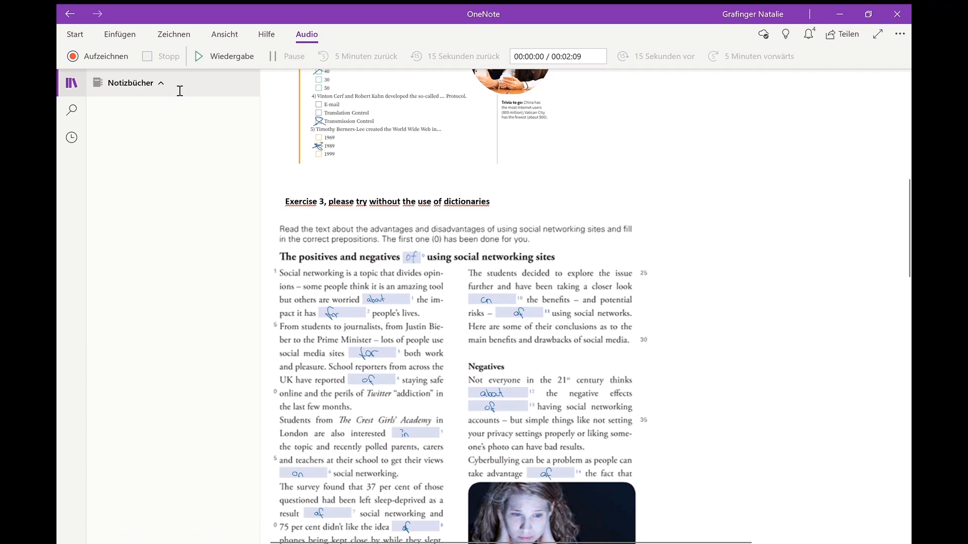
pyautogui.click(132, 82)
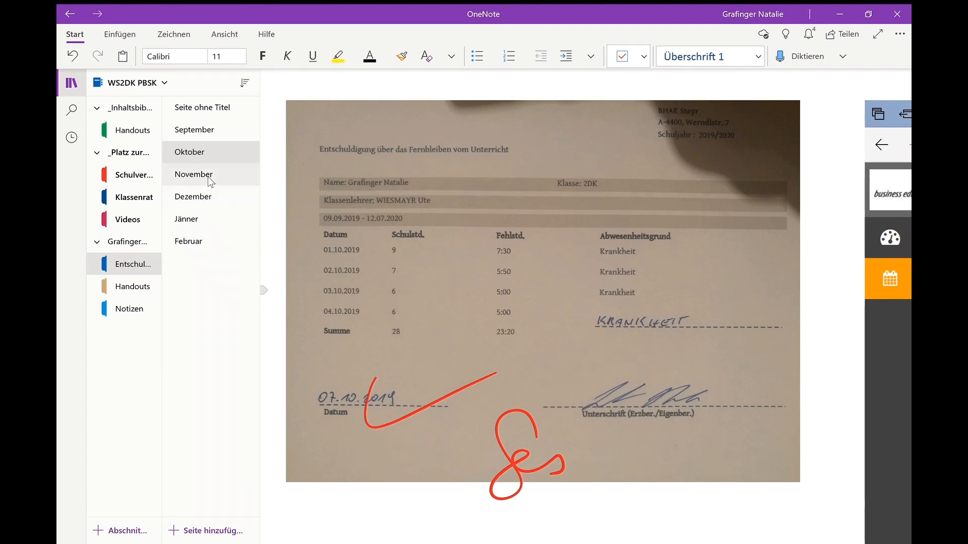
# Open the signed November absence letter in WS2DK PBSK's Entschuldigungen section and select its title
pyautogui.click(193, 174)
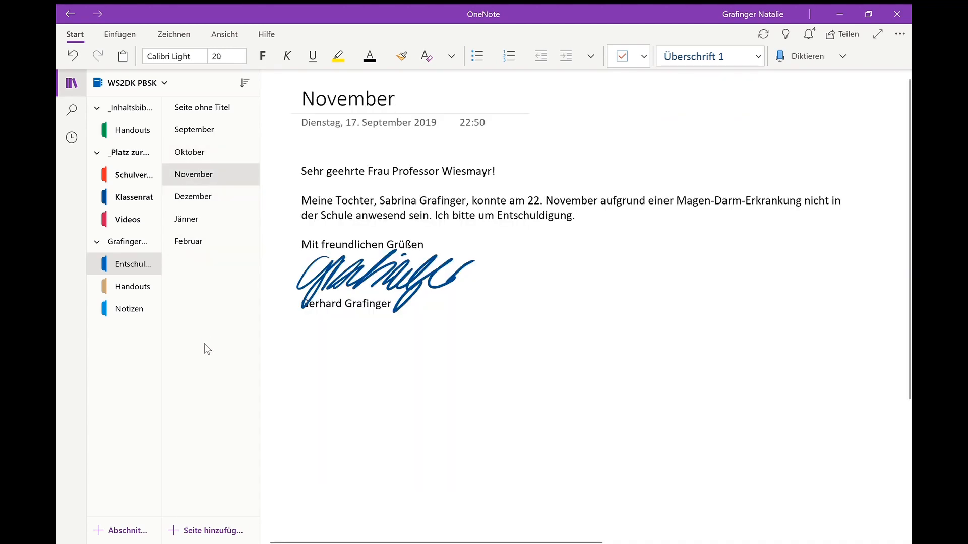
pyautogui.click(388, 98)
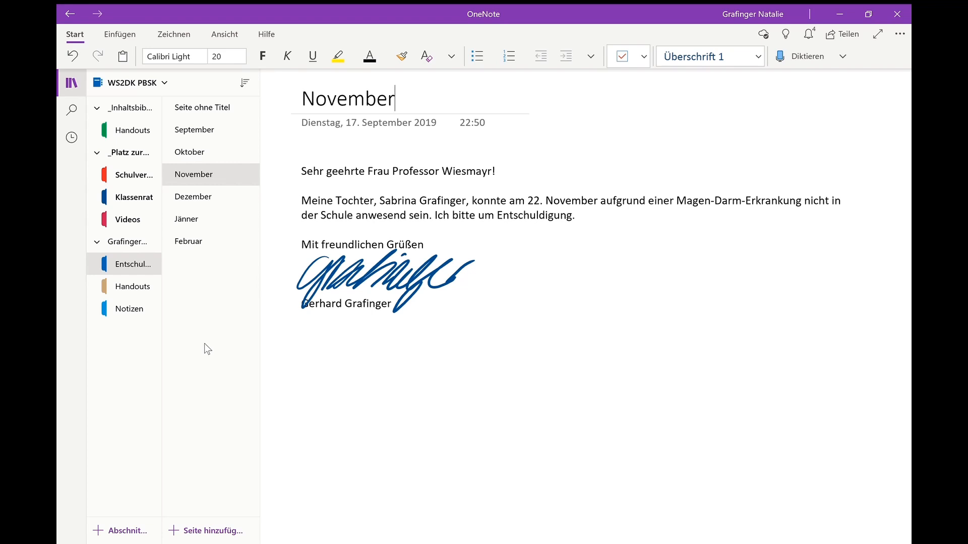